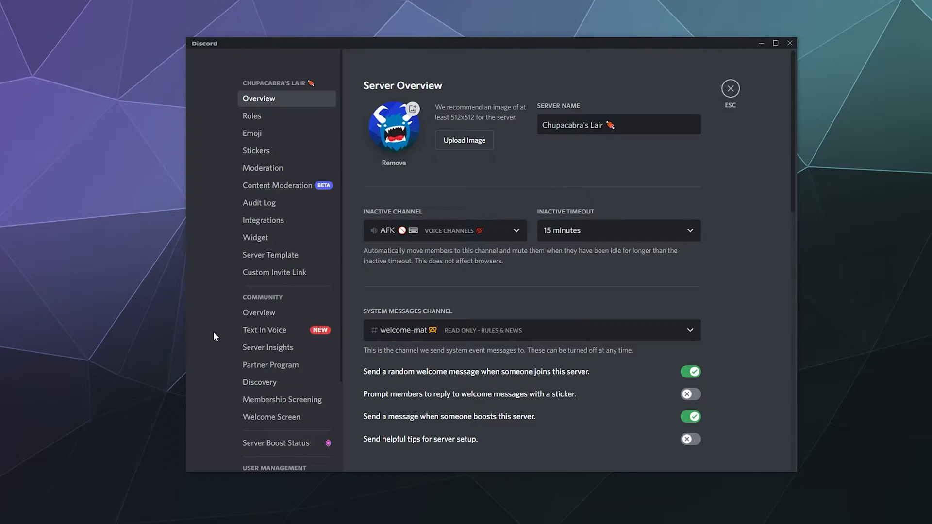
mouse_move(264, 334)
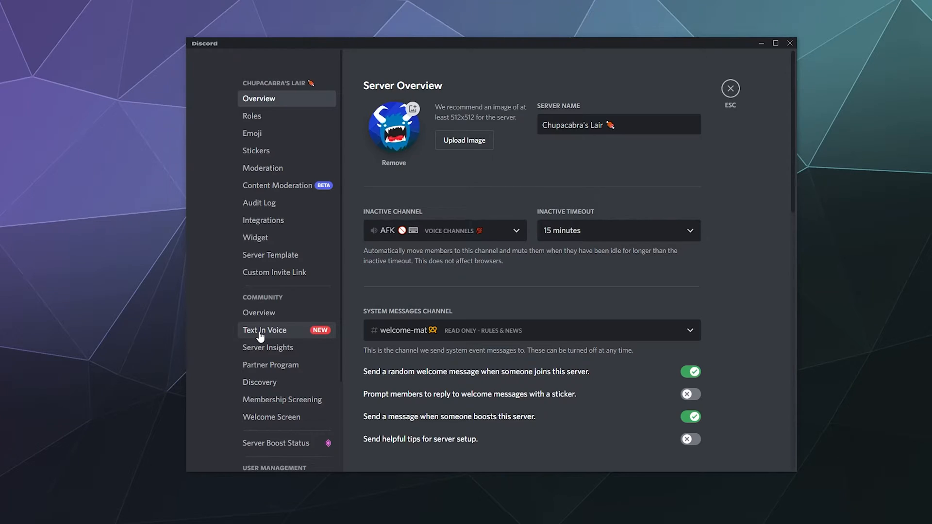
- Enable Text In Voice for the Chupacabra's Lair server from the Community settings
click(264, 330)
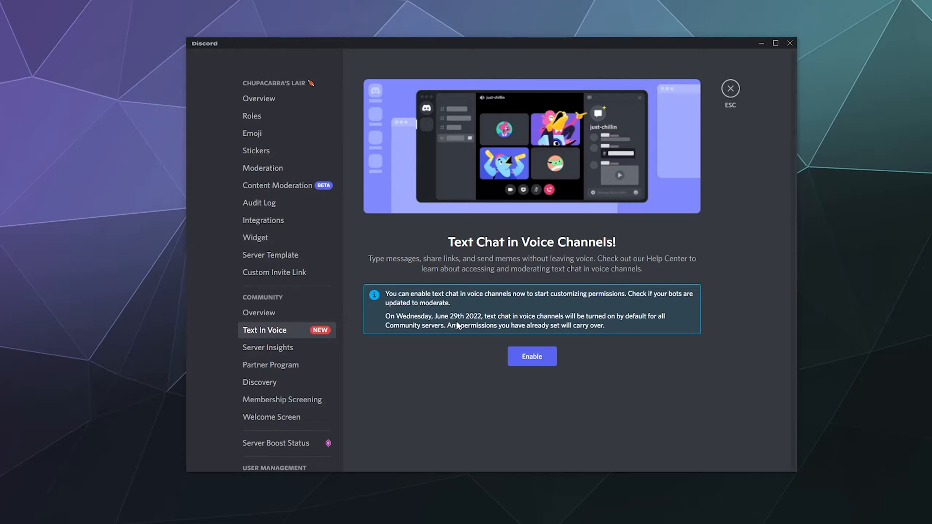
mouse_move(342, 333)
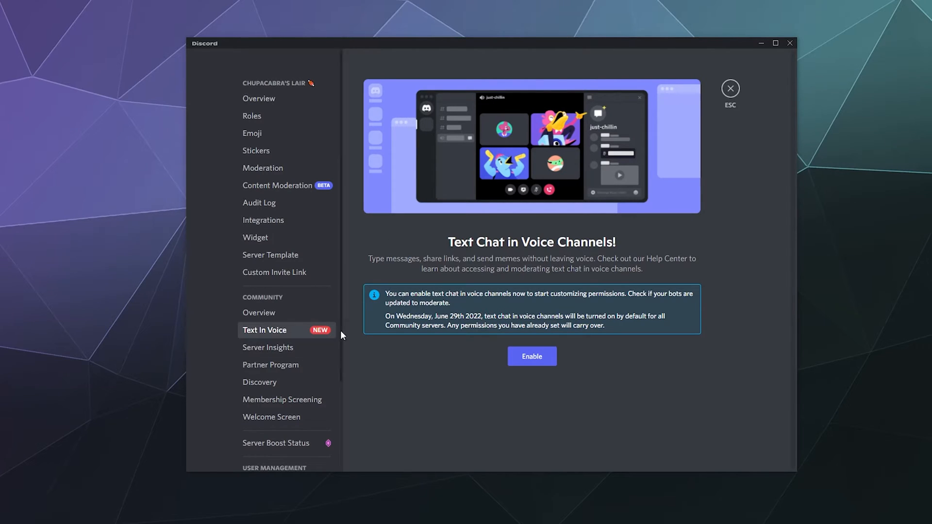
mouse_move(457, 330)
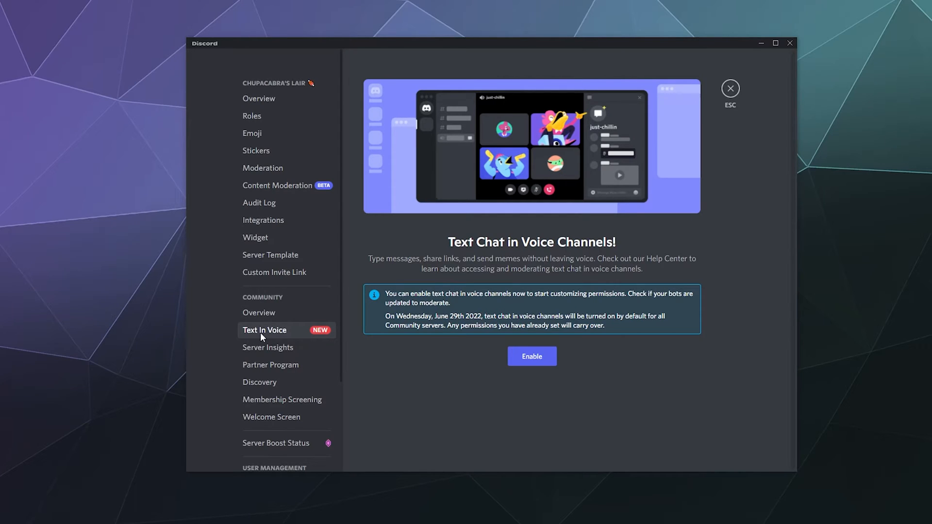
click(532, 356)
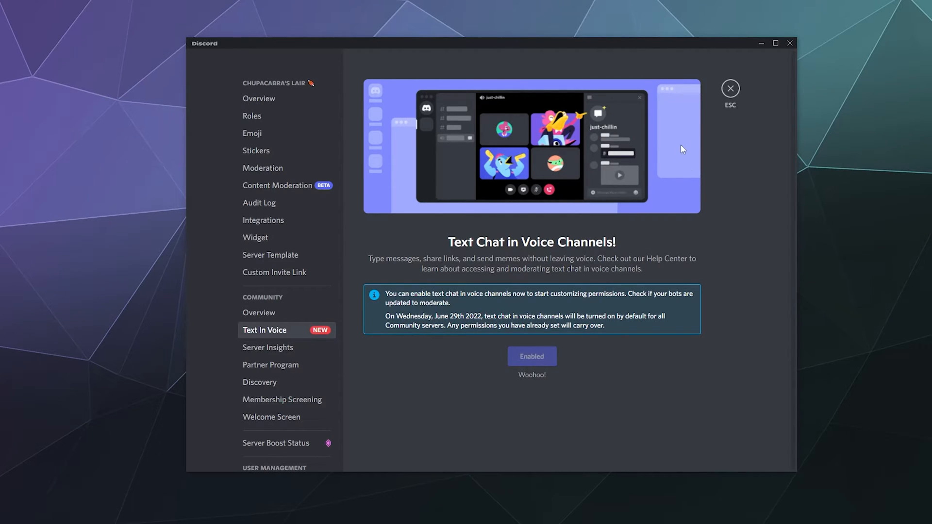
mouse_move(604, 326)
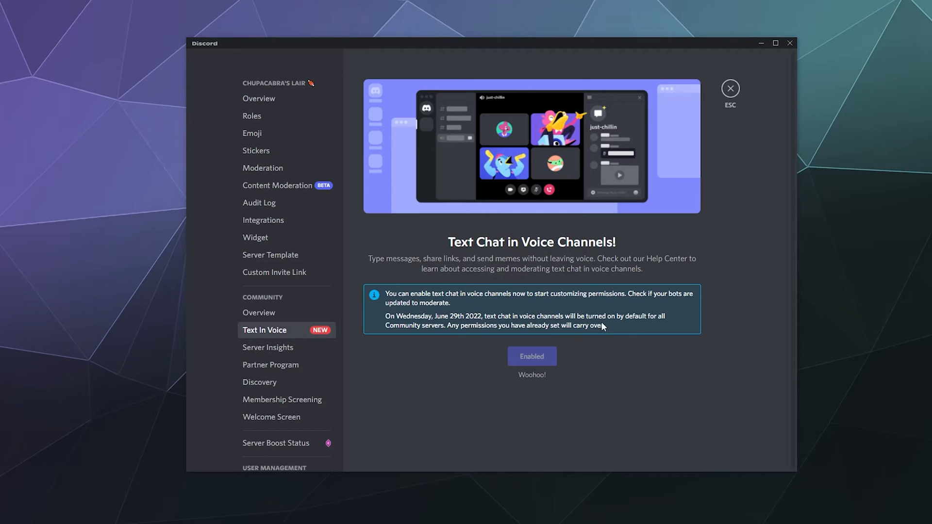
- Return to the server and scroll the channel list down to the voice channels
click(730, 87)
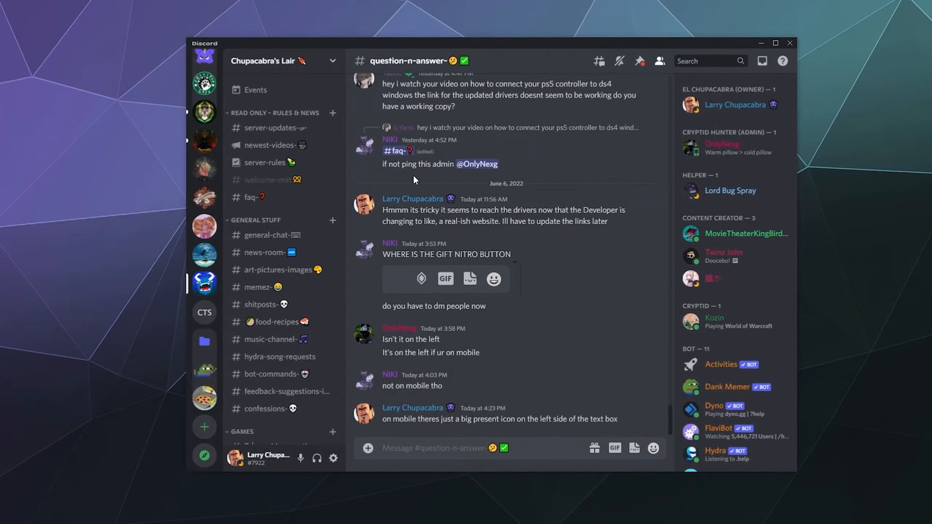
scroll(down, 3)
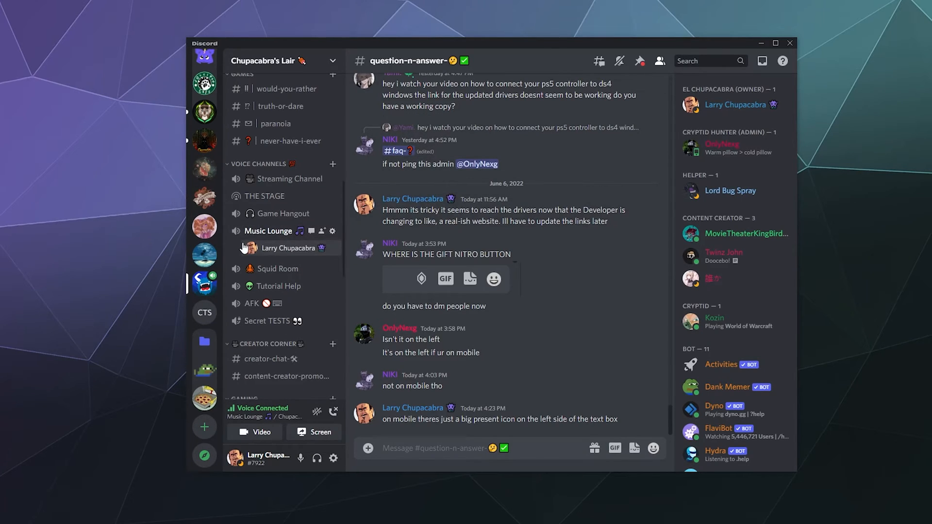
- Show the Music Lounge call screen with the user alone in the channel
click(268, 231)
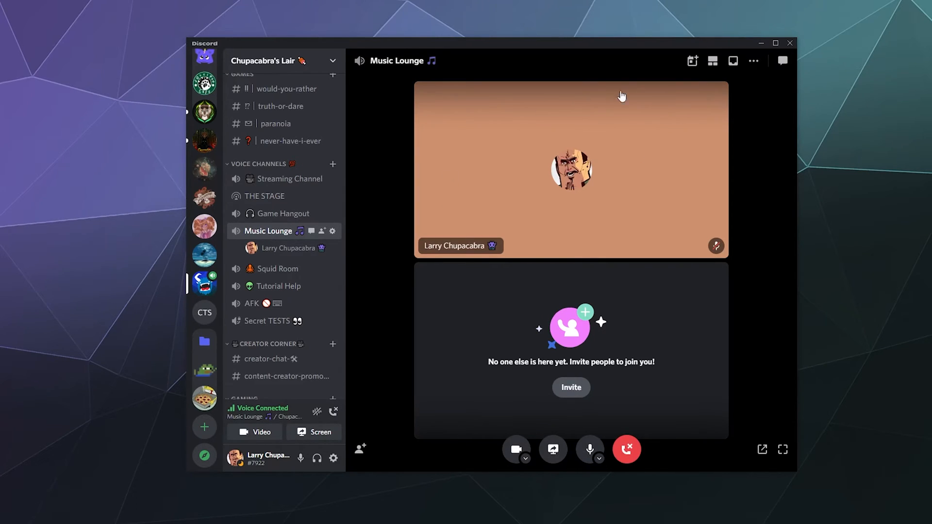
mouse_move(604, 218)
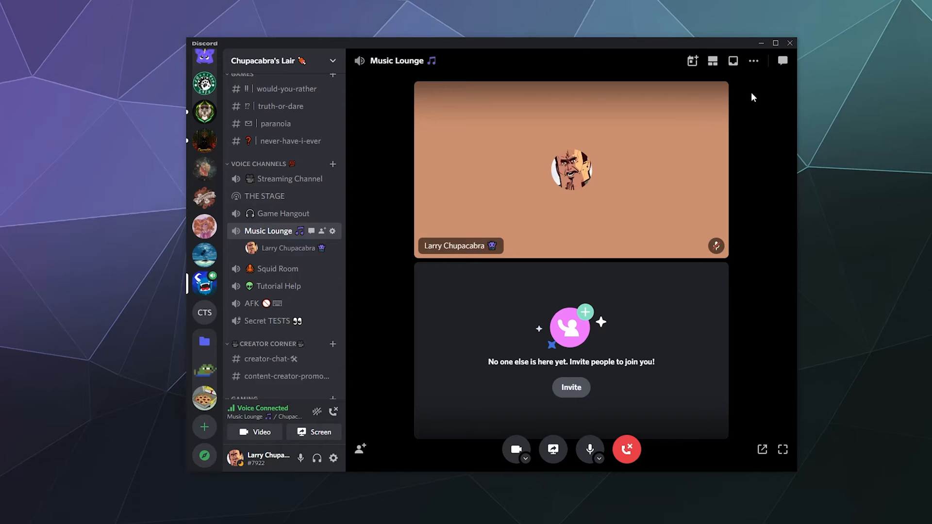
mouse_move(772, 102)
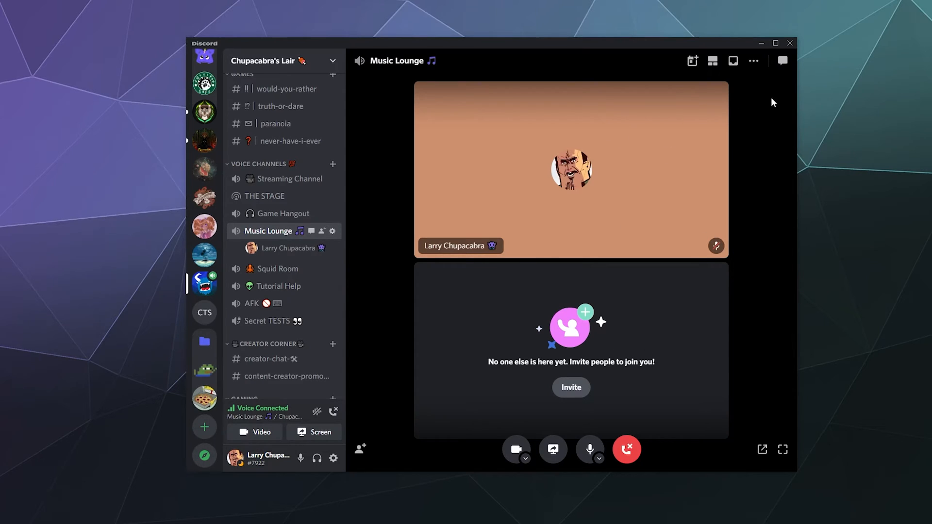
mouse_move(782, 63)
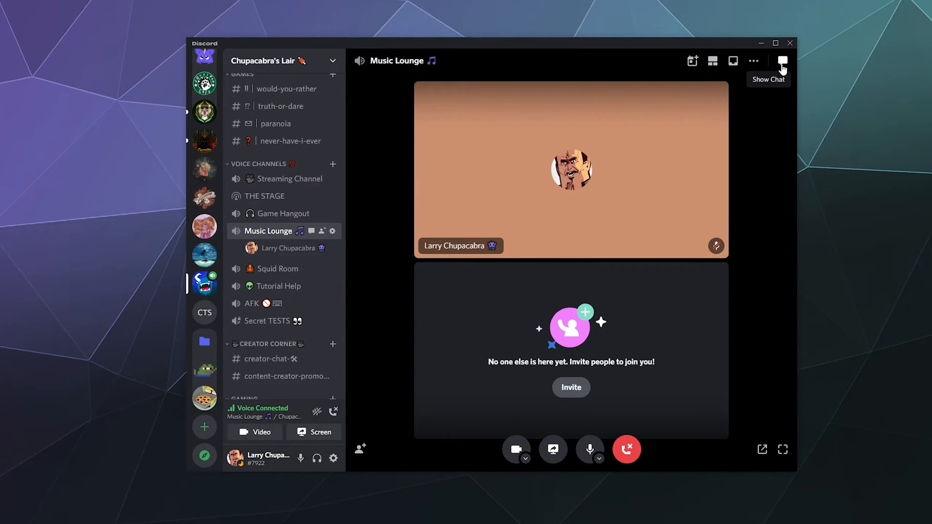
- Reveal Music Lounge's text chat panel beside the call via Show Chat
click(781, 60)
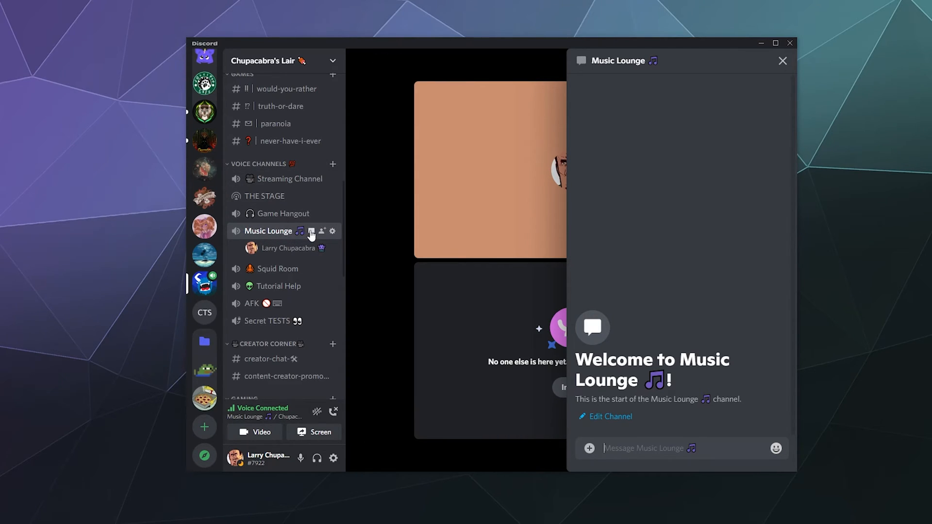
mouse_move(781, 60)
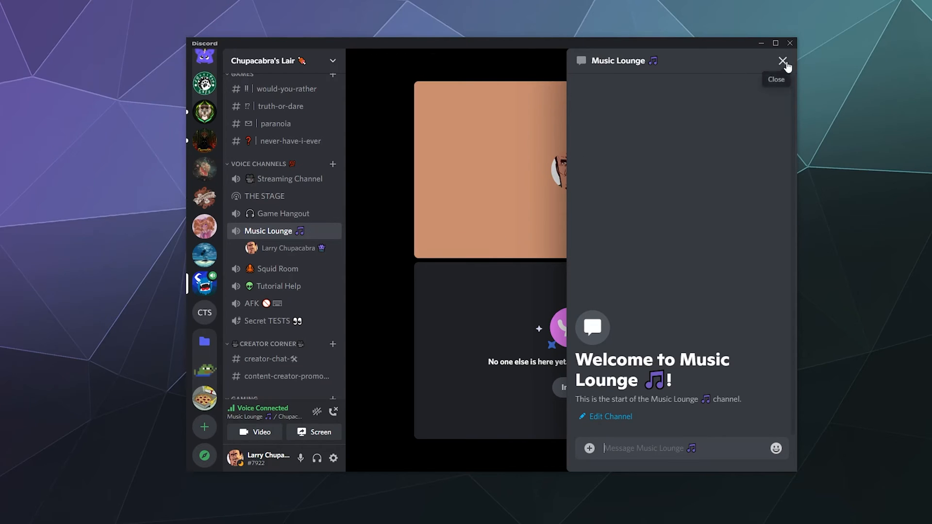
click(781, 60)
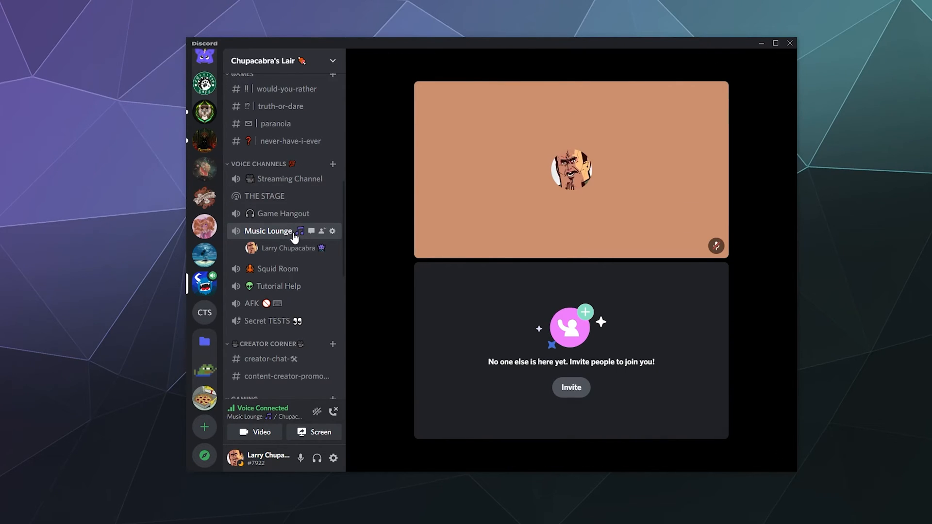
click(311, 231)
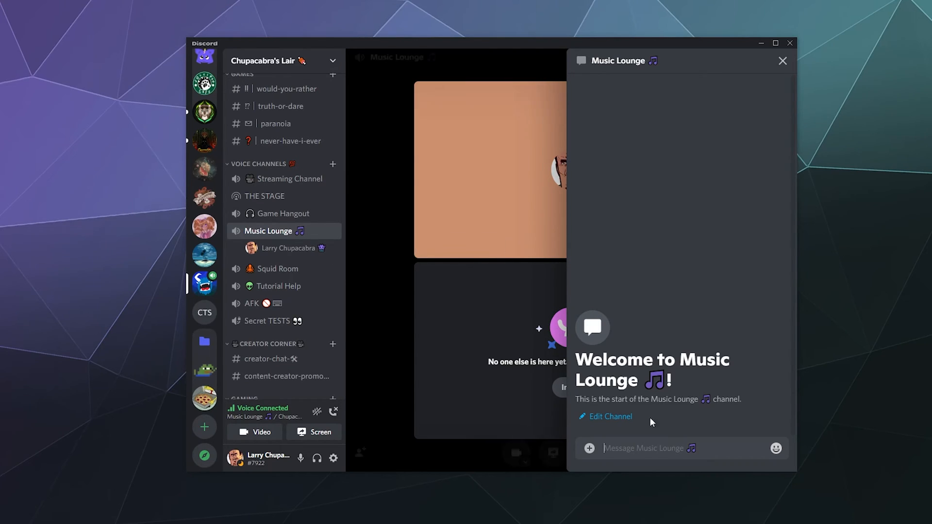
mouse_move(602, 454)
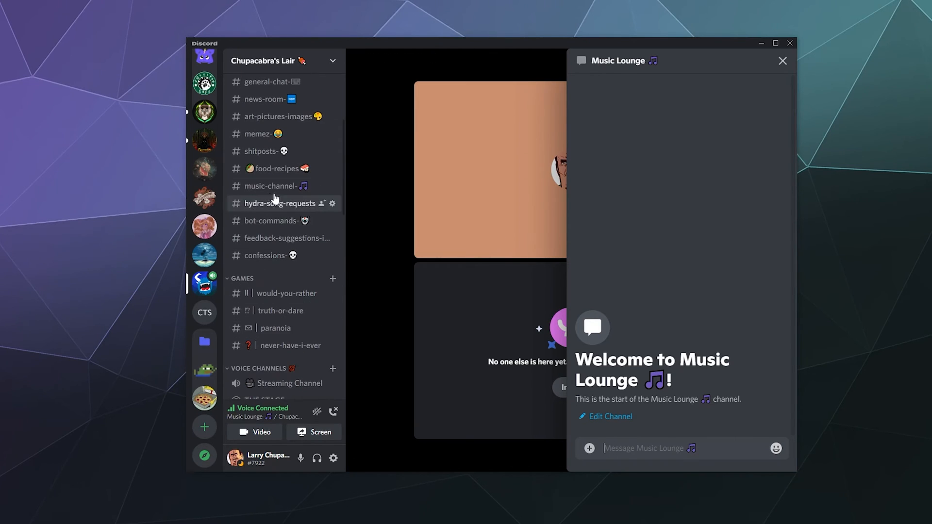
scroll(down, 3)
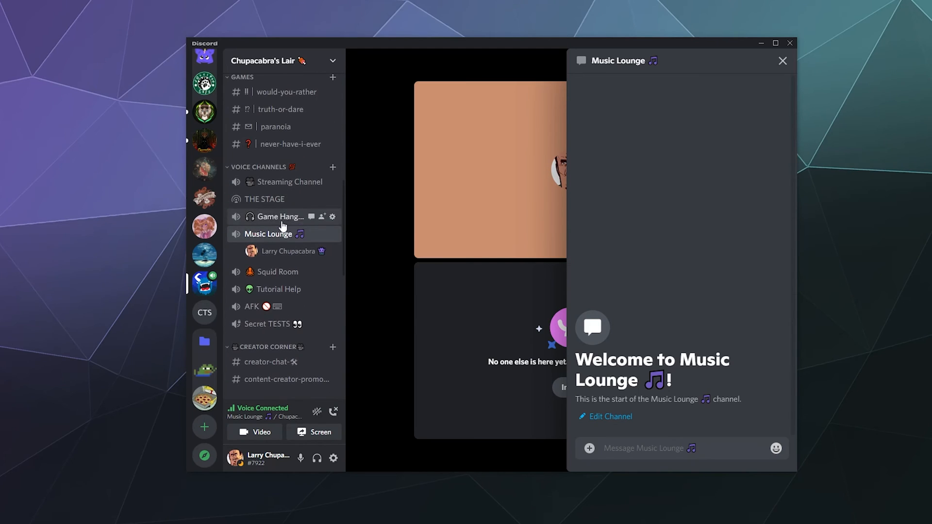
mouse_move(264, 316)
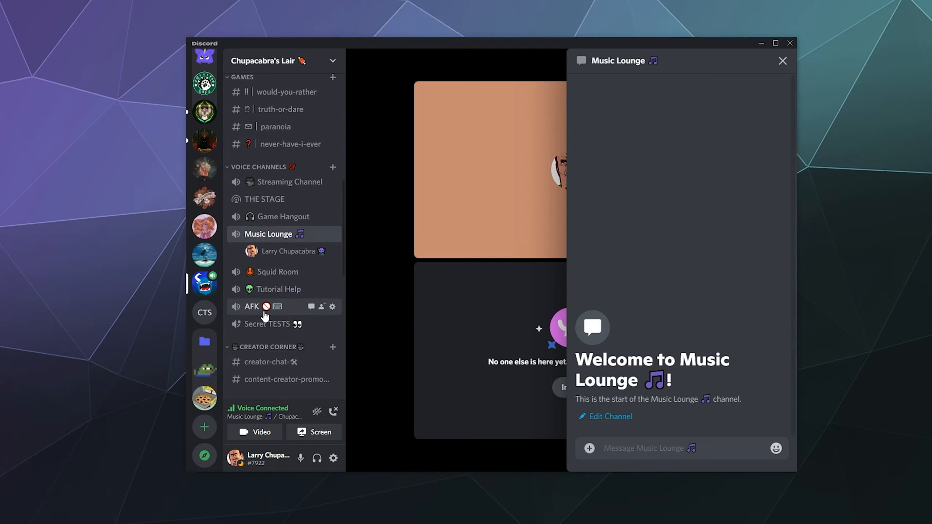